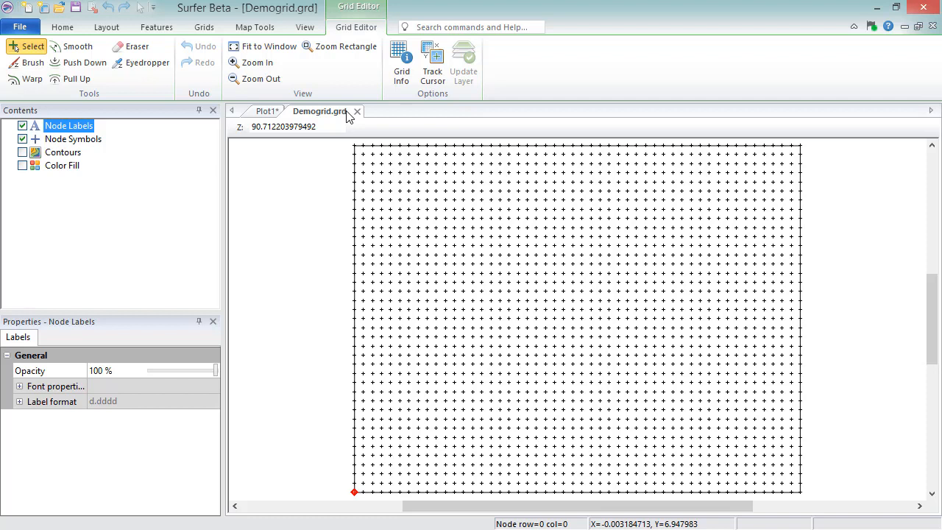
# Switch from the Demogrid grid editor to the empty Plot1 document
pyautogui.click(266, 111)
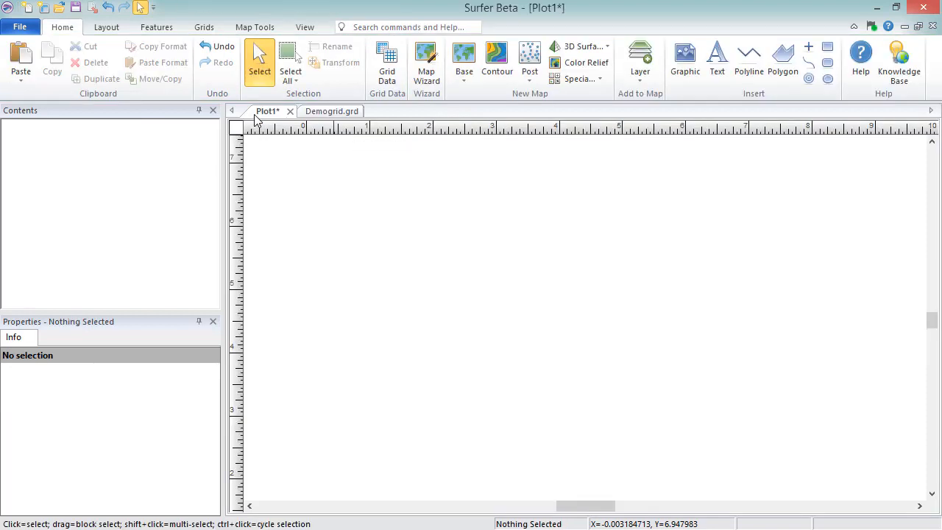
pyautogui.moveTo(301, 222)
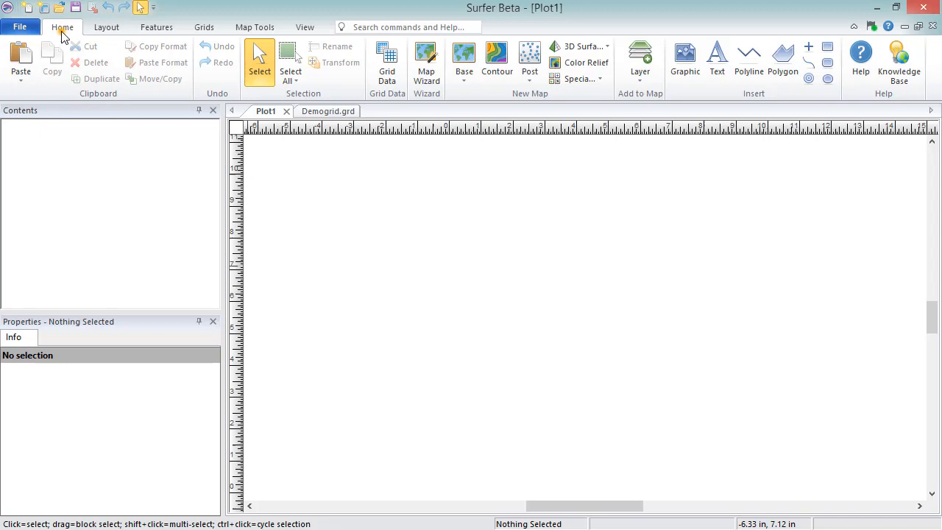
pyautogui.moveTo(383, 103)
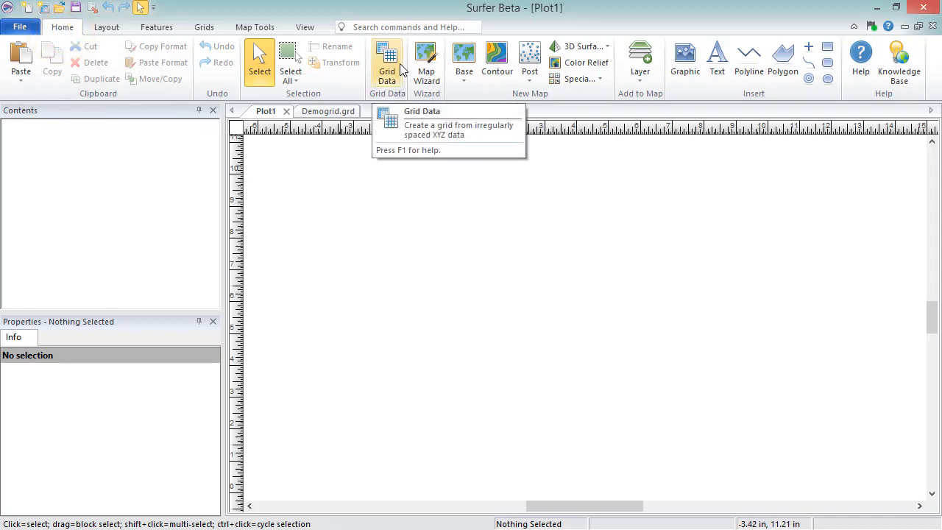
# Start the Grid Data wizard for gridding XYZ point data
pyautogui.click(386, 58)
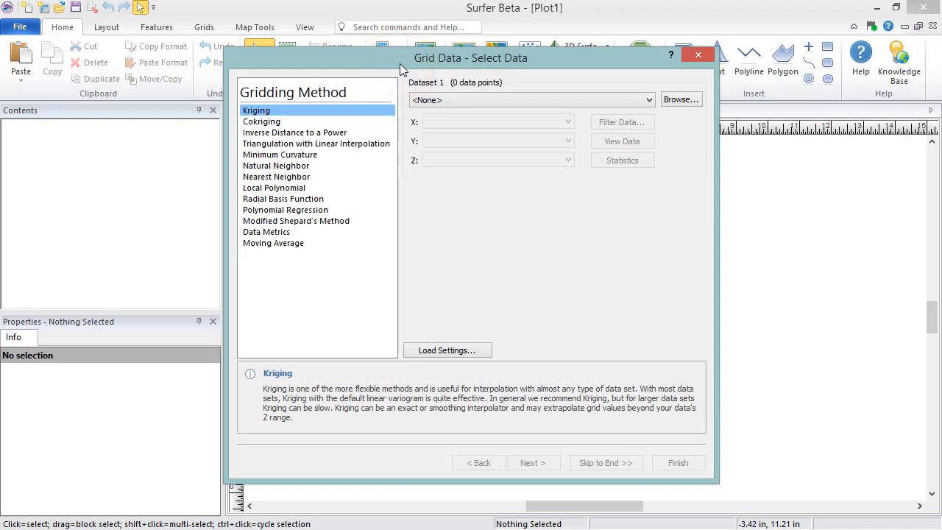
pyautogui.moveTo(597, 78)
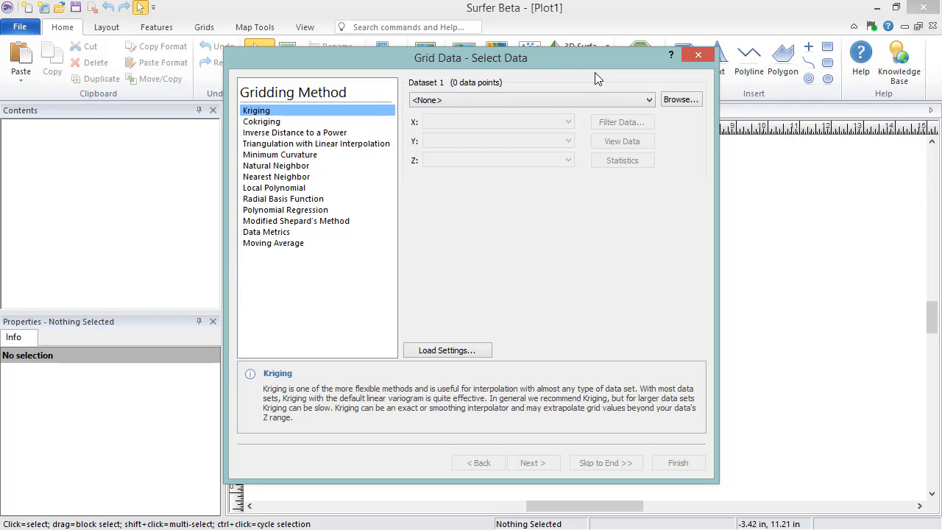
# Load Points.dat as the gridding dataset with columns A, B, C as X, Y, Z
pyautogui.click(679, 100)
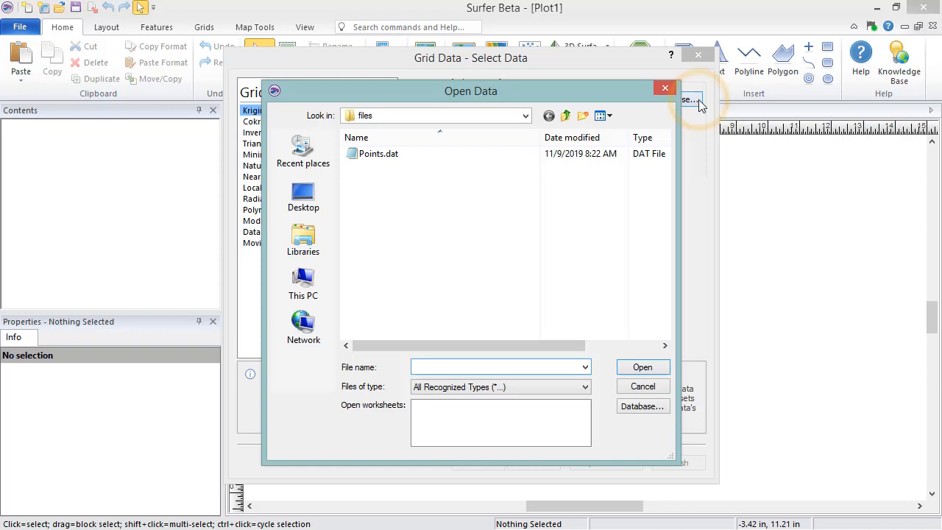
pyautogui.click(379, 153)
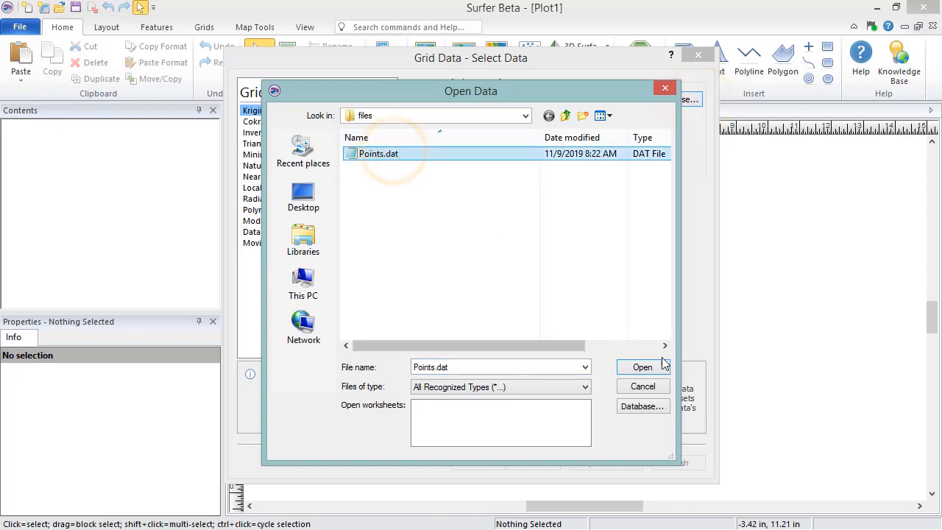
pyautogui.click(641, 368)
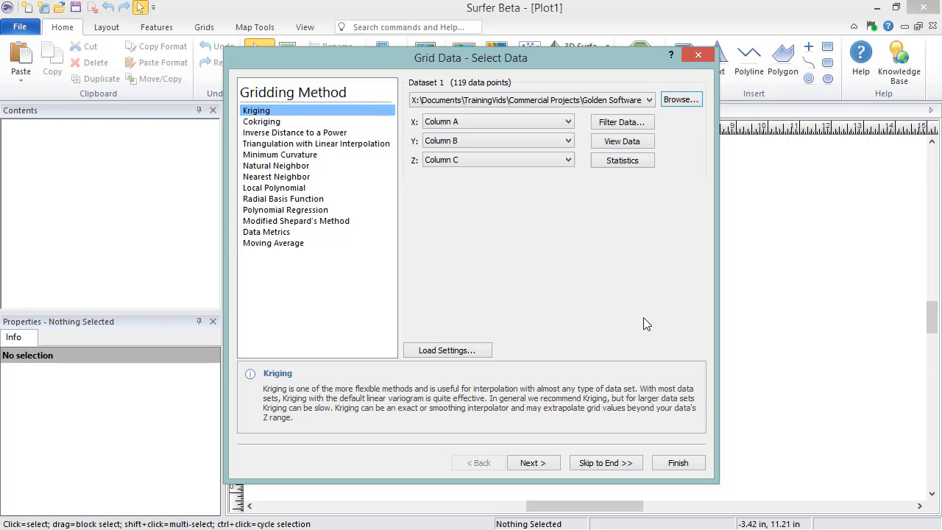
pyautogui.moveTo(621, 142)
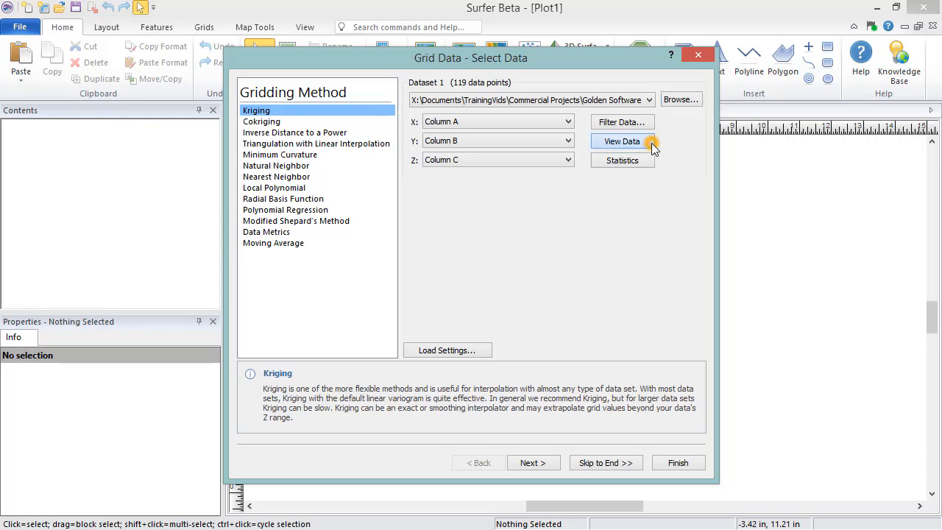
pyautogui.click(621, 141)
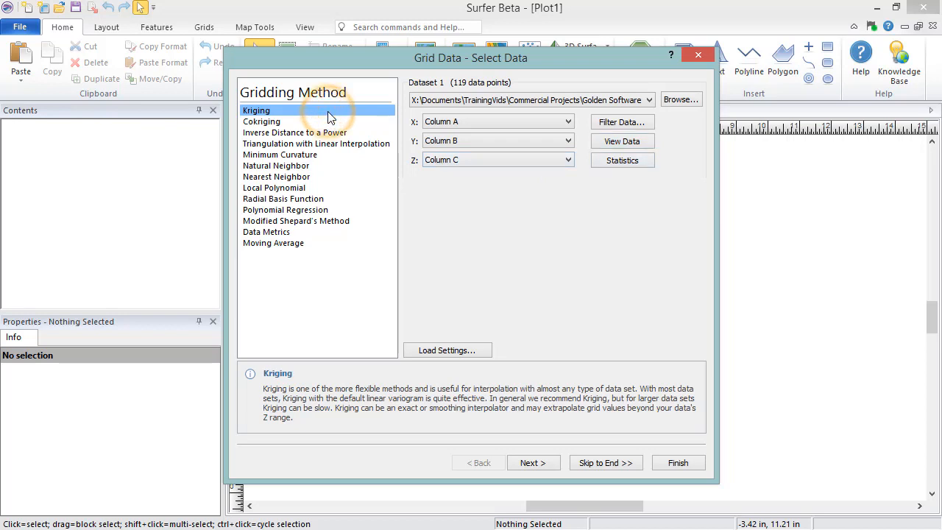
pyautogui.moveTo(534, 181)
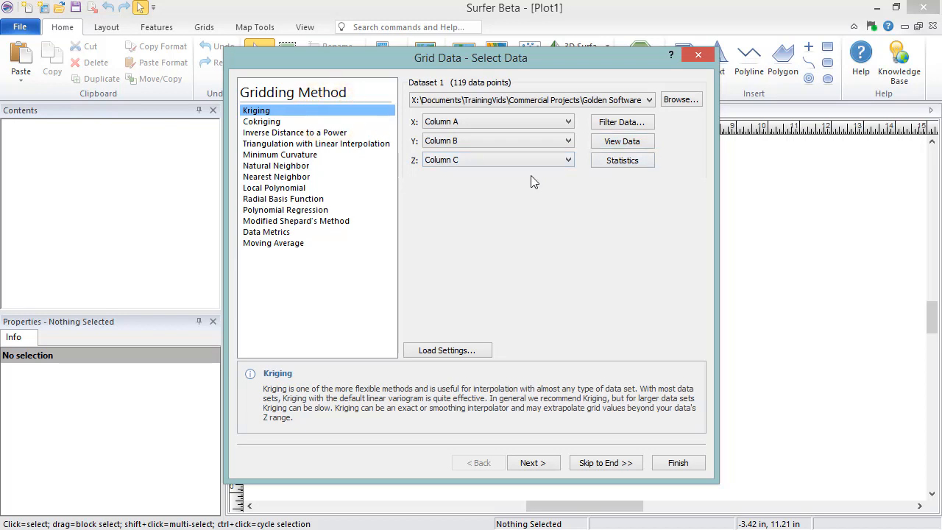
pyautogui.moveTo(532, 462)
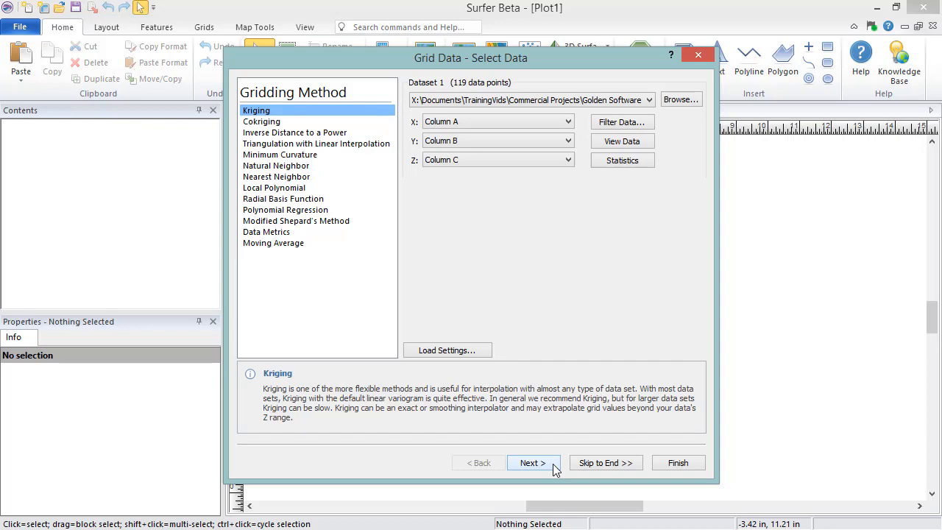
# Advance to the kriging output step, leaving the X node count at 57
pyautogui.click(533, 462)
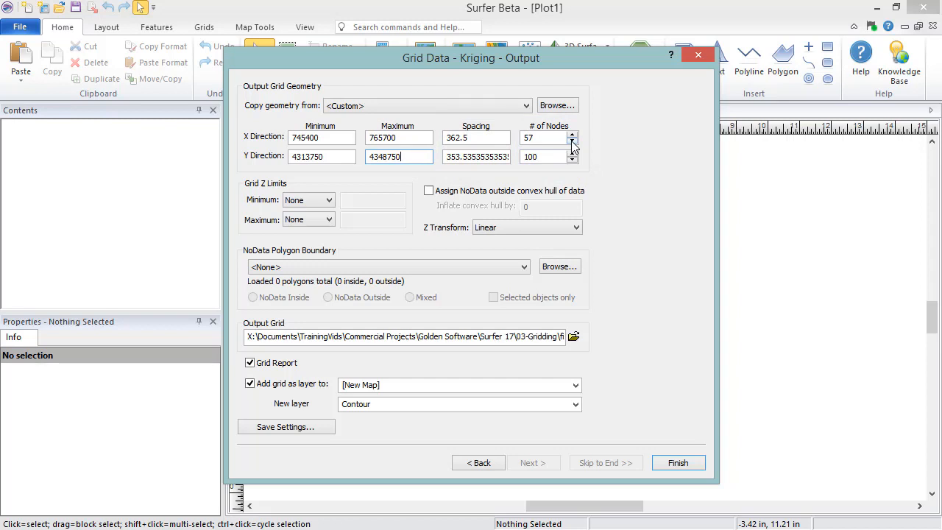
pyautogui.click(571, 141)
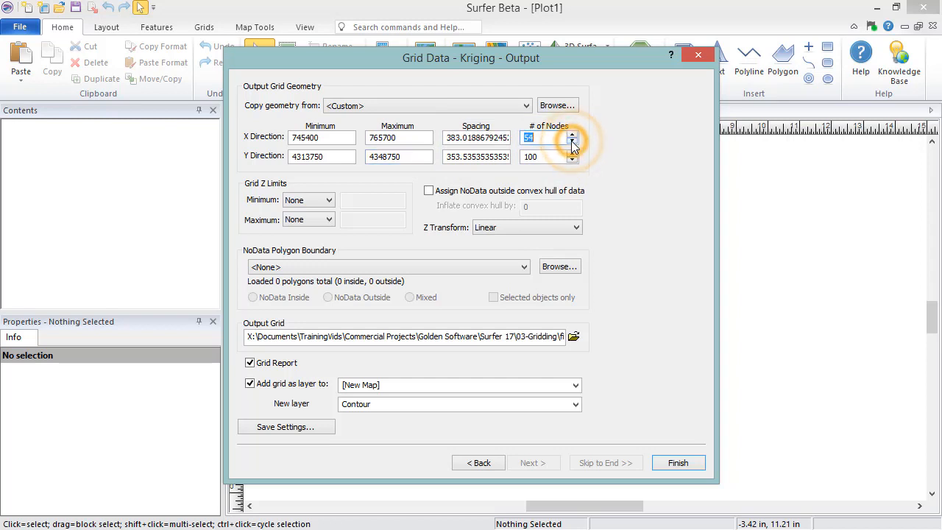
pyautogui.click(572, 140)
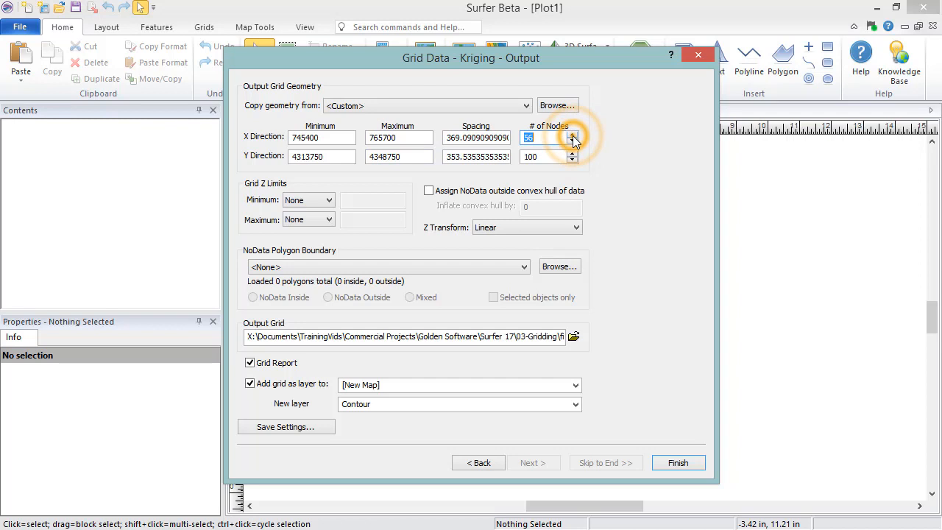
pyautogui.click(570, 134)
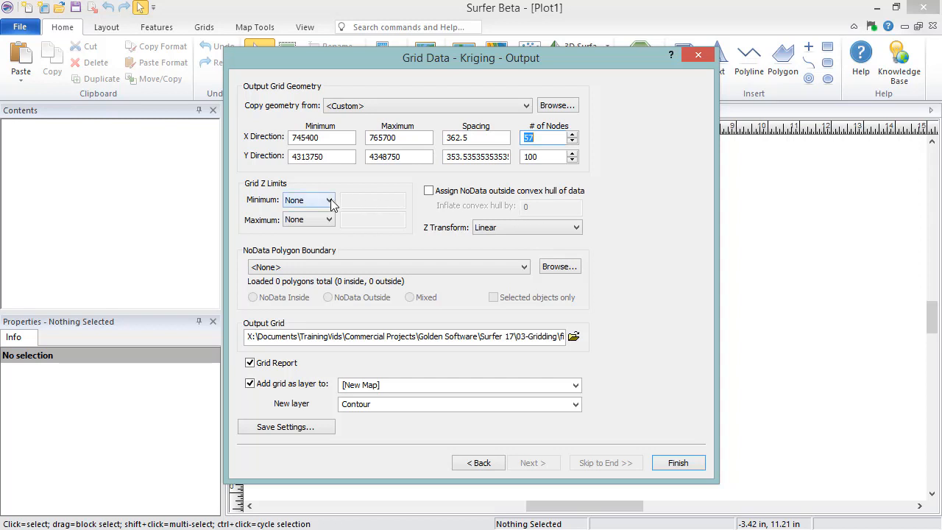
pyautogui.moveTo(329, 224)
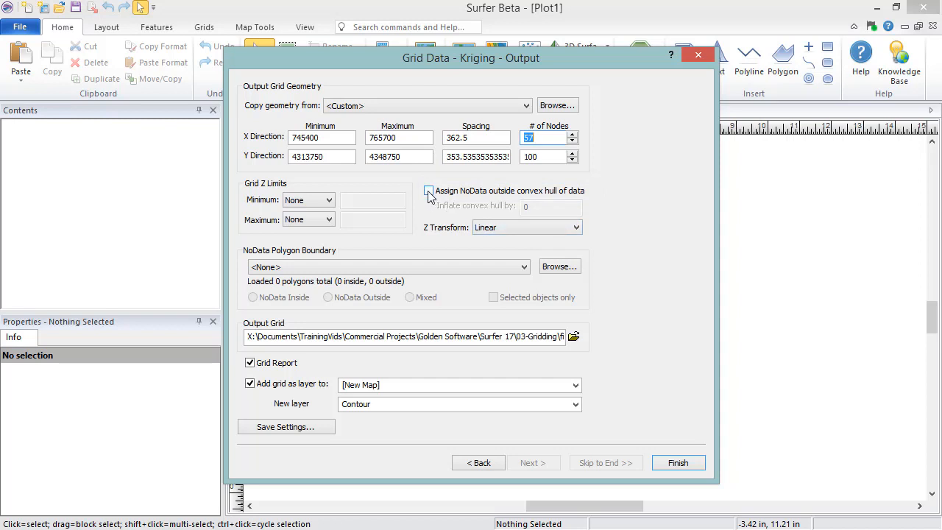
# Assign NoData outside the data's convex hull with hull inflation kept at 0
pyautogui.click(430, 191)
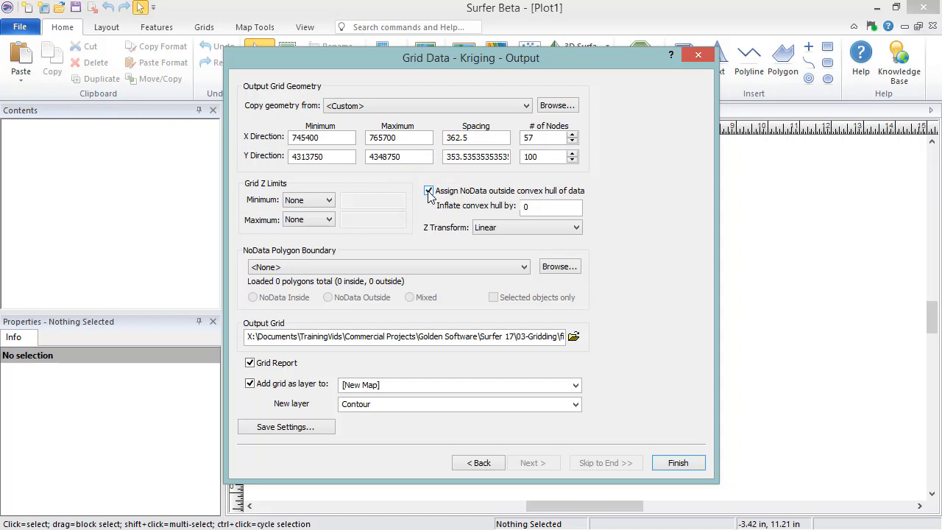
pyautogui.click(551, 206)
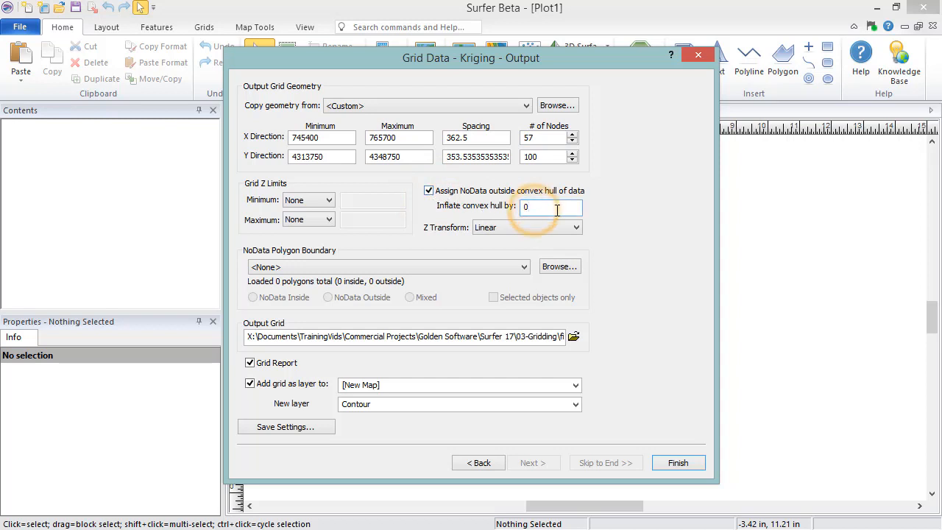
pyautogui.click(550, 206)
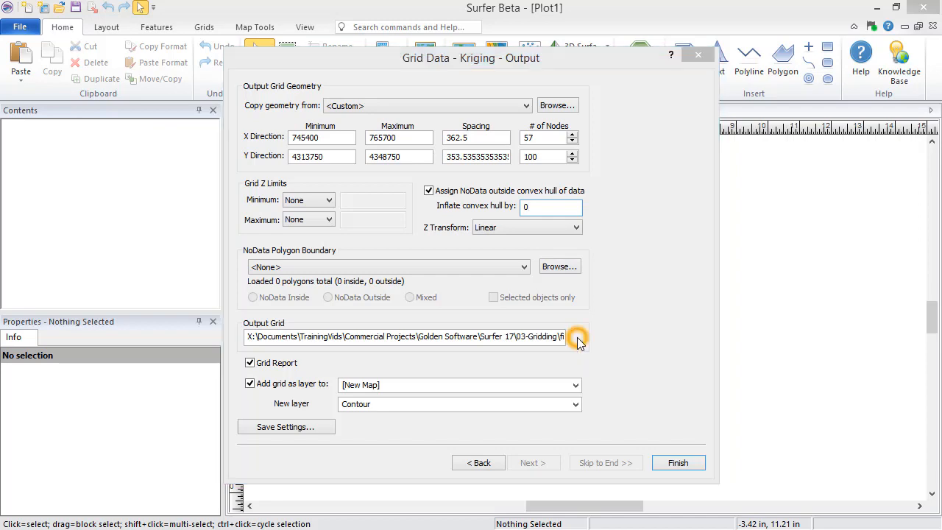
pyautogui.click(580, 337)
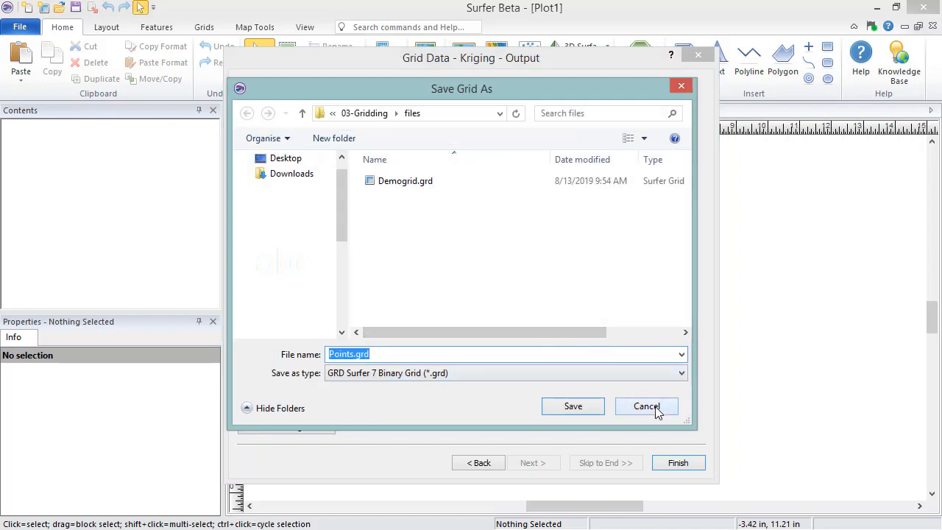
pyautogui.click(645, 406)
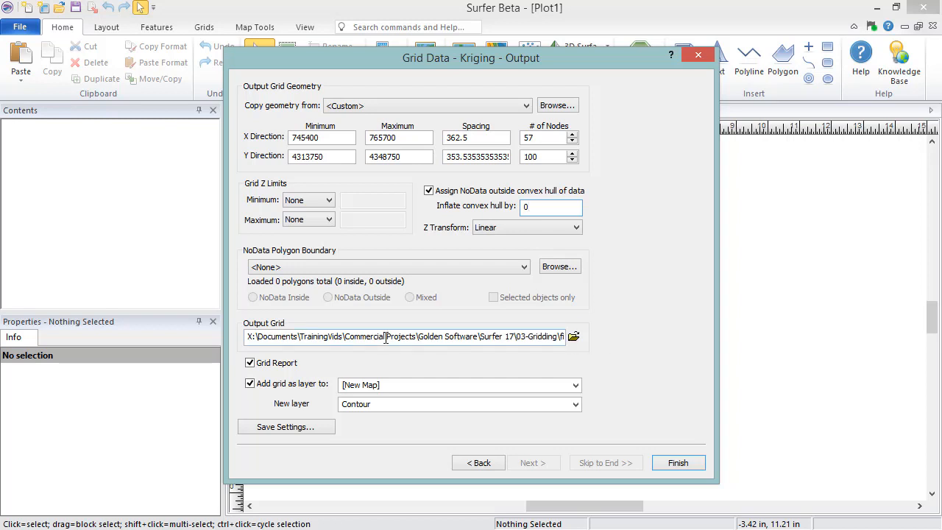
# Add the grid to a new map as a 3D Surface layer, then return to Select Data
pyautogui.click(250, 384)
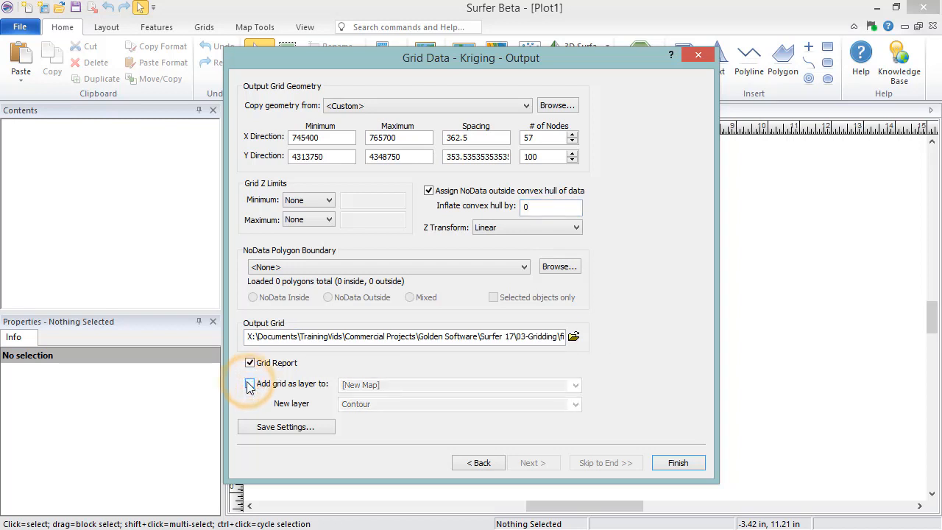
pyautogui.click(250, 384)
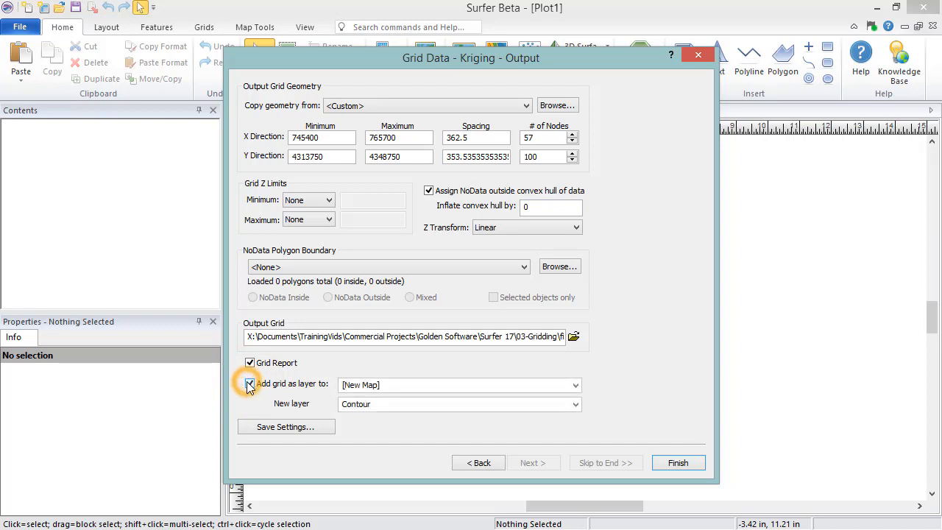
pyautogui.click(250, 385)
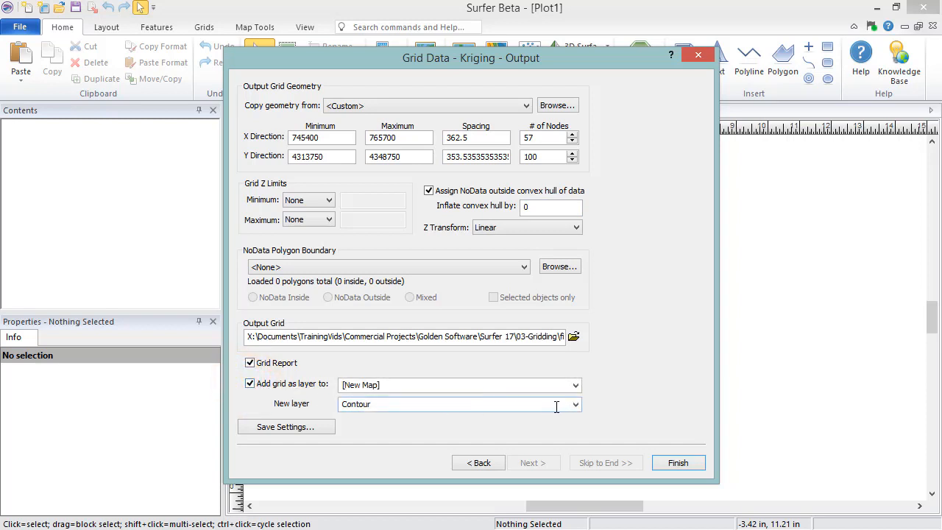
pyautogui.click(574, 403)
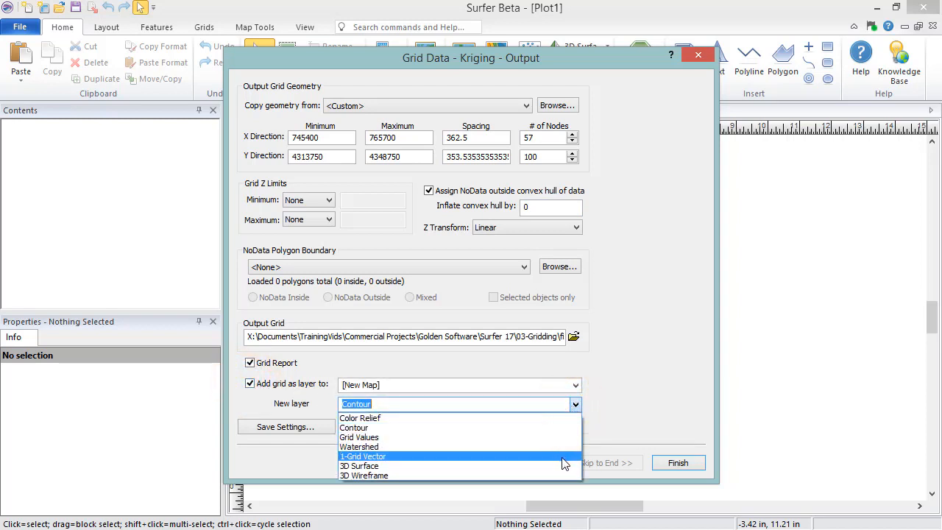
pyautogui.click(362, 465)
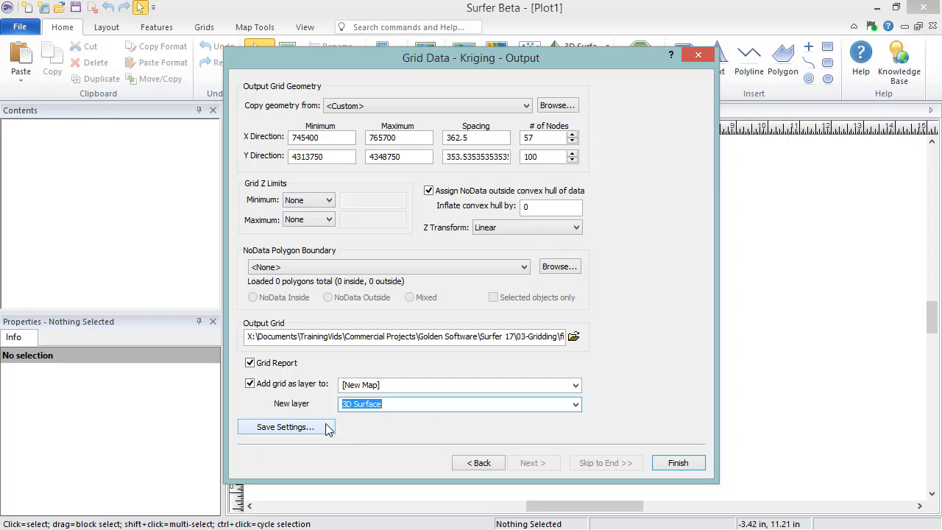
pyautogui.click(477, 462)
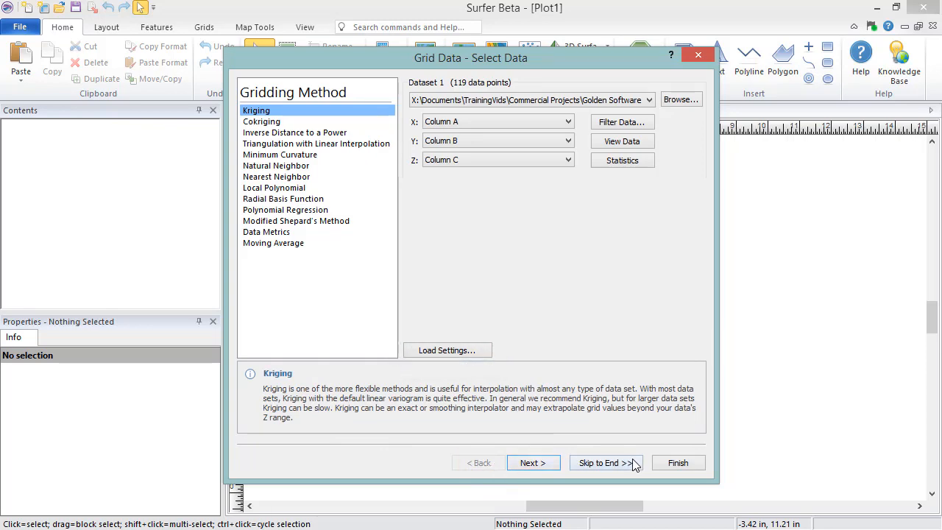
# Skip to the end and finish, kriging the Points grid into a 3D surface map
pyautogui.click(606, 462)
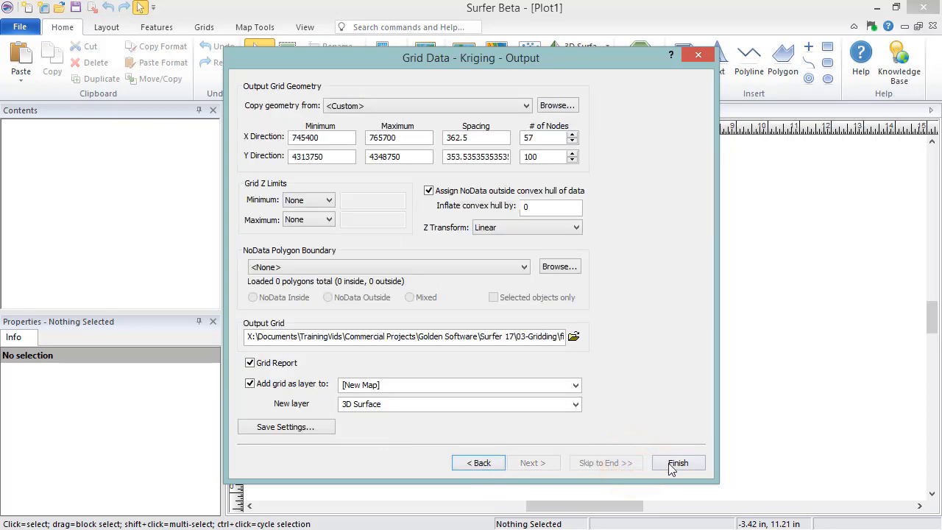
pyautogui.click(676, 462)
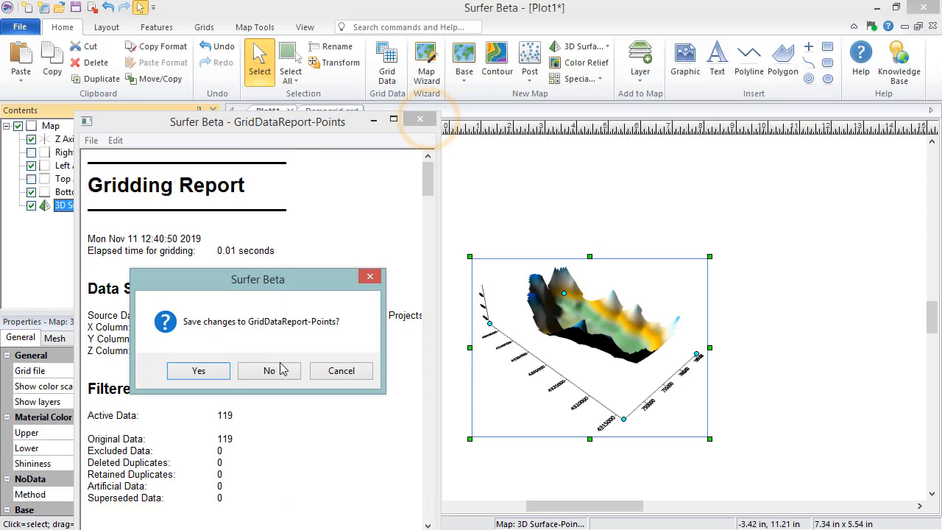
# Discard the gridding report and enable Show base under the 3D surface
pyautogui.click(268, 370)
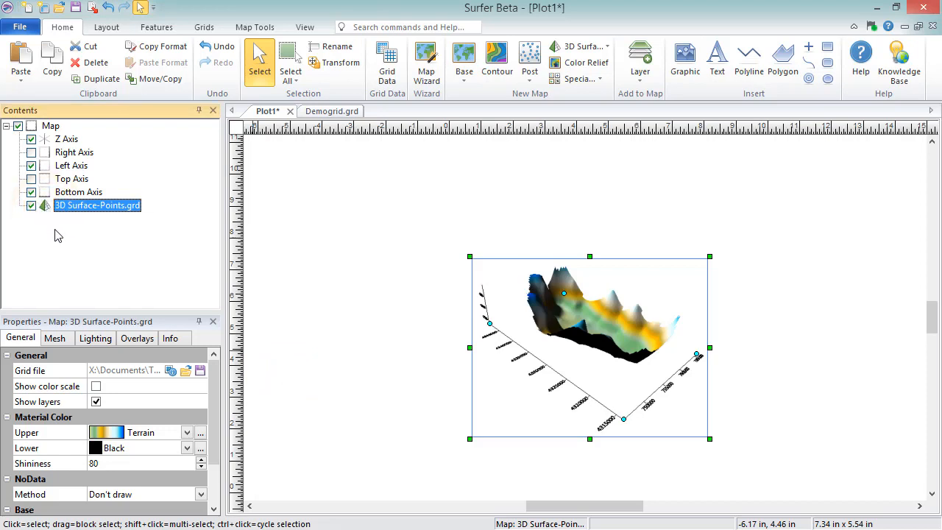
pyautogui.scroll(-3)
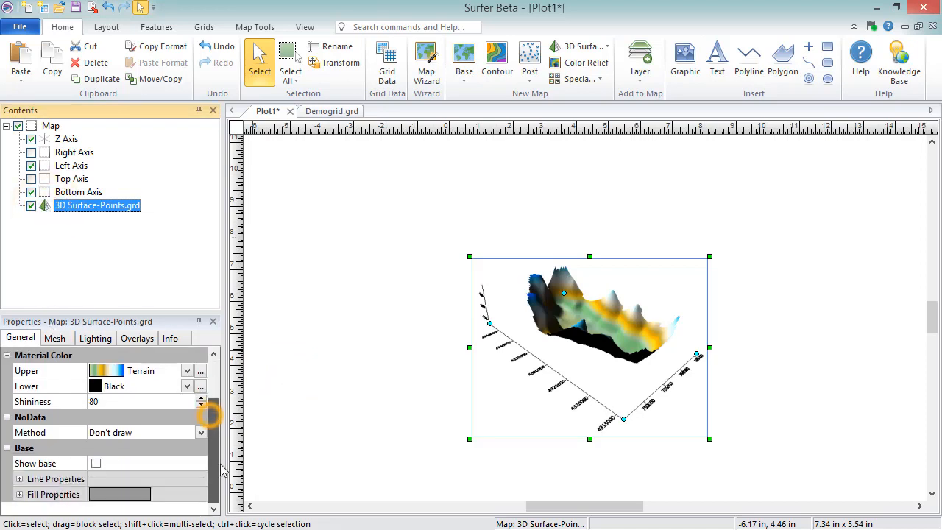
pyautogui.click(95, 462)
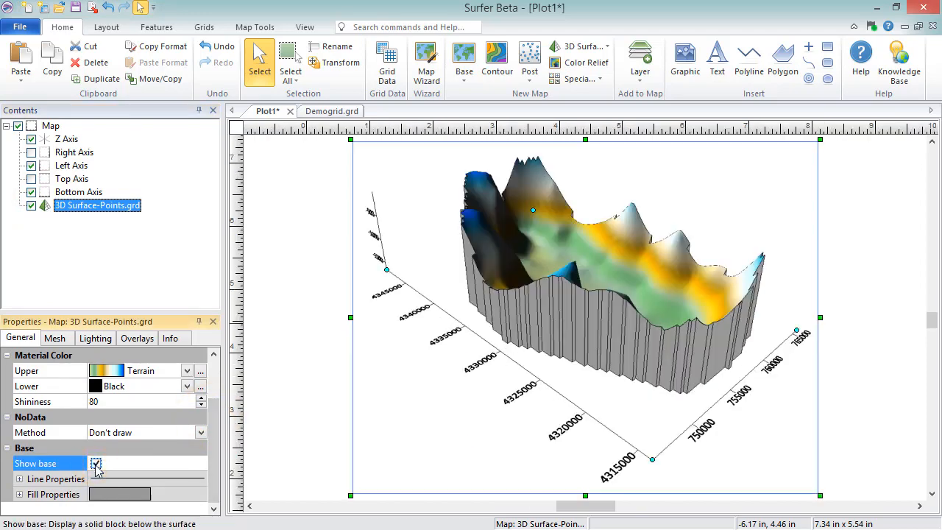
pyautogui.click(50, 125)
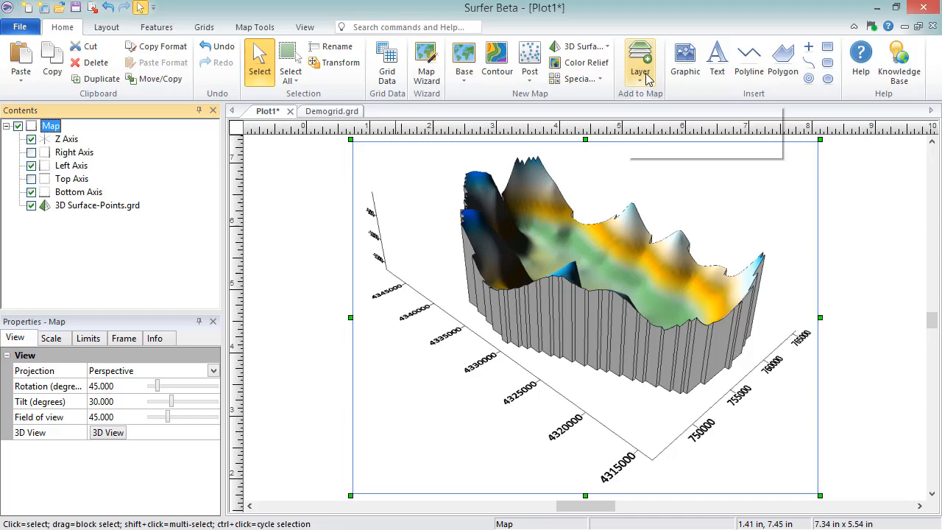
# Add a contour layer from Points.grd on top of the 3D surface map
pyautogui.click(642, 53)
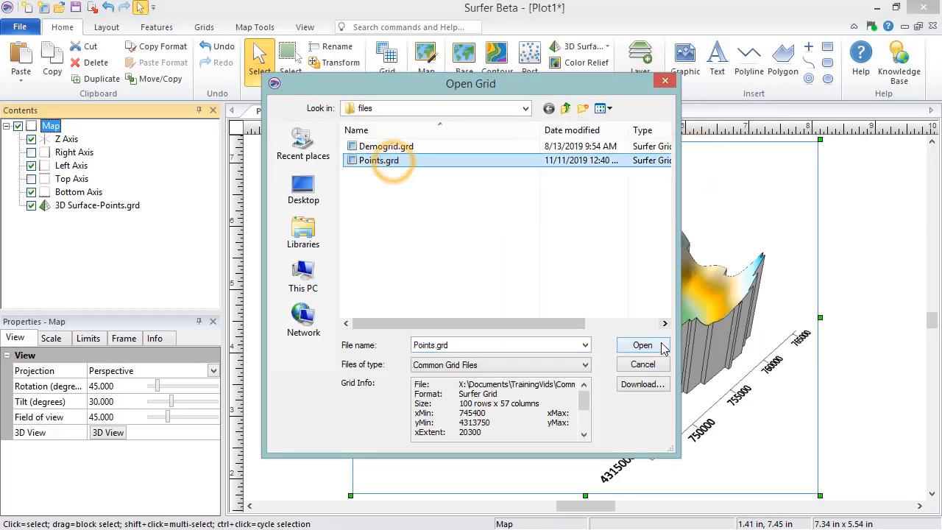
pyautogui.click(642, 345)
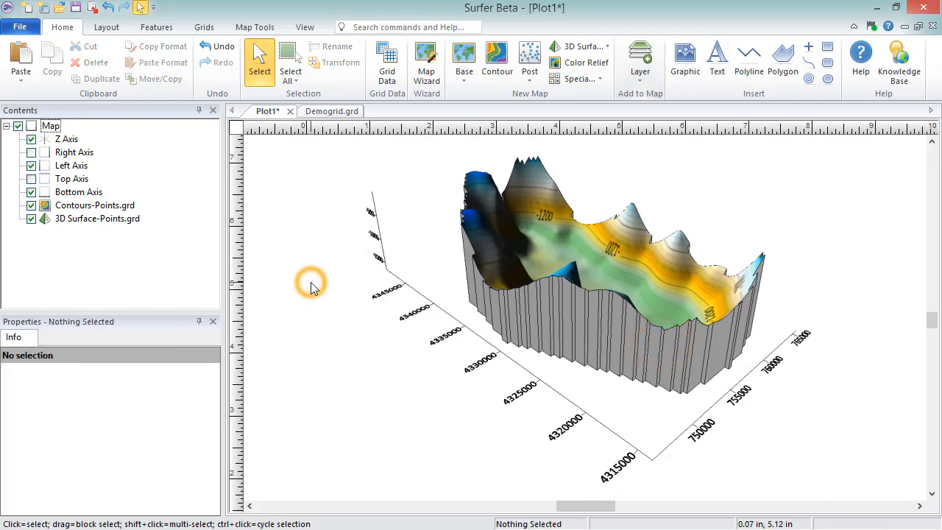